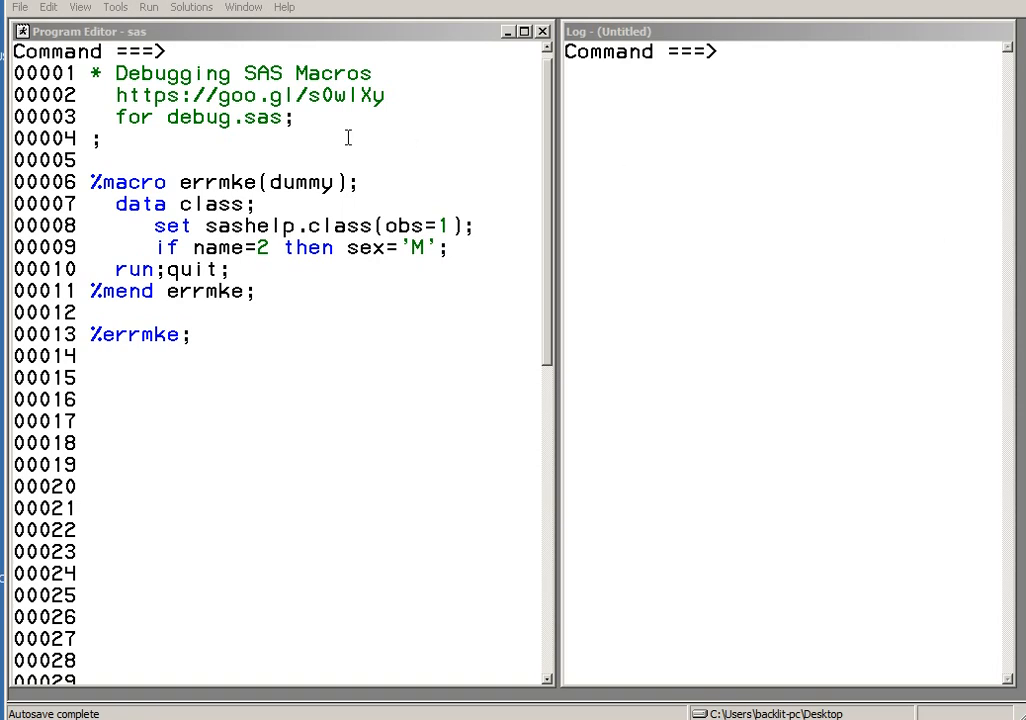
pyautogui.moveTo(188, 268)
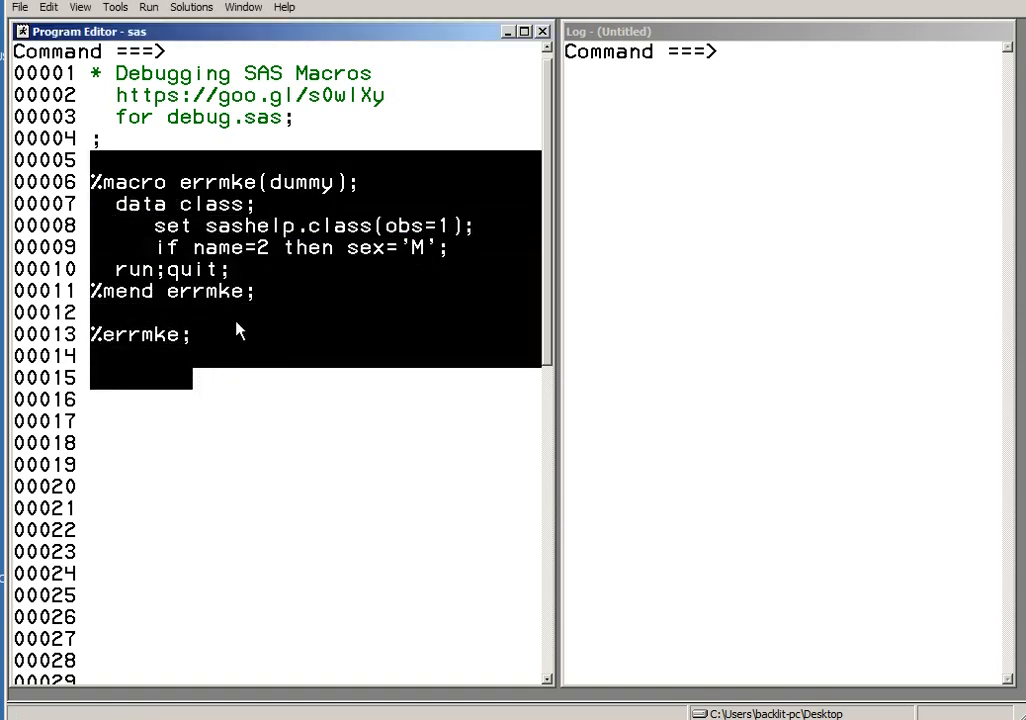
pyautogui.moveTo(288, 292)
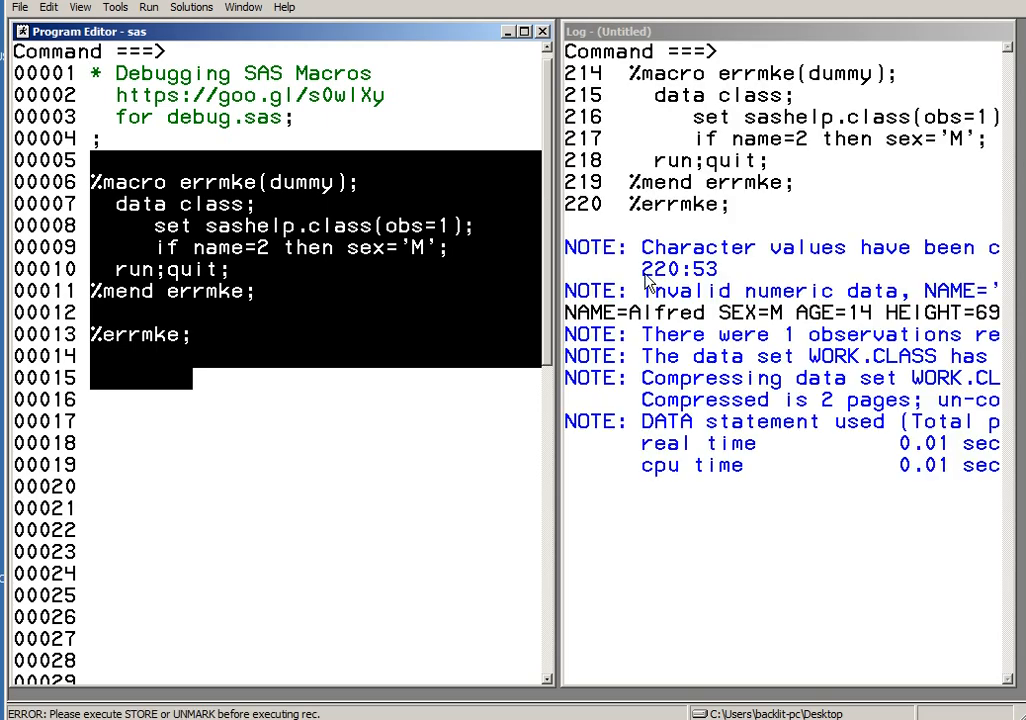
pyautogui.moveTo(636, 336)
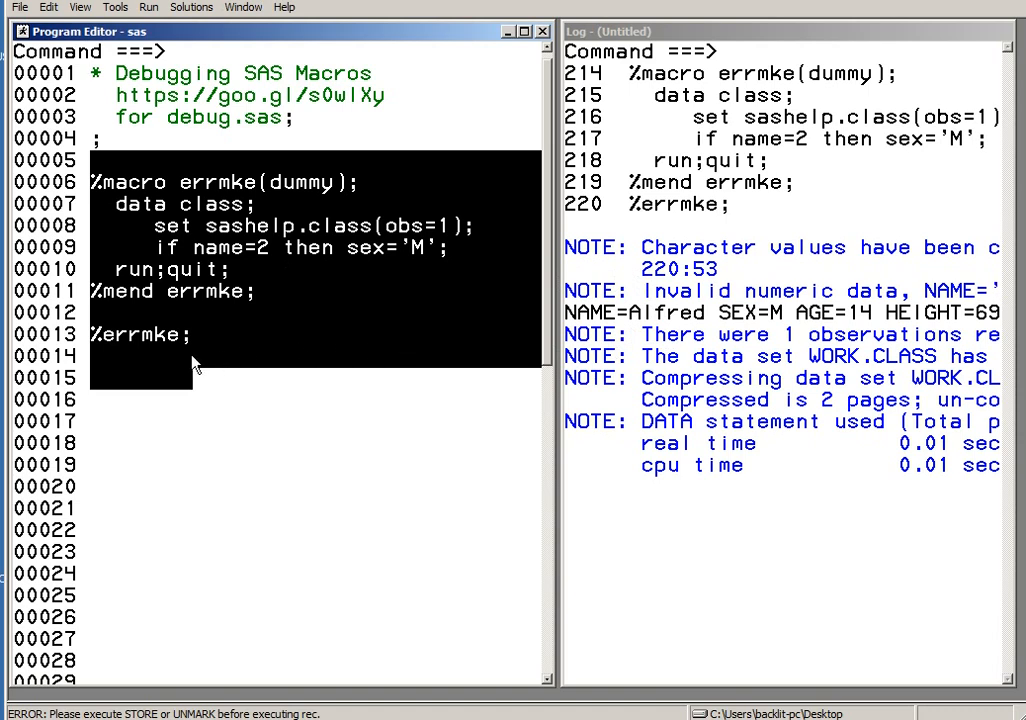
pyautogui.moveTo(646, 276)
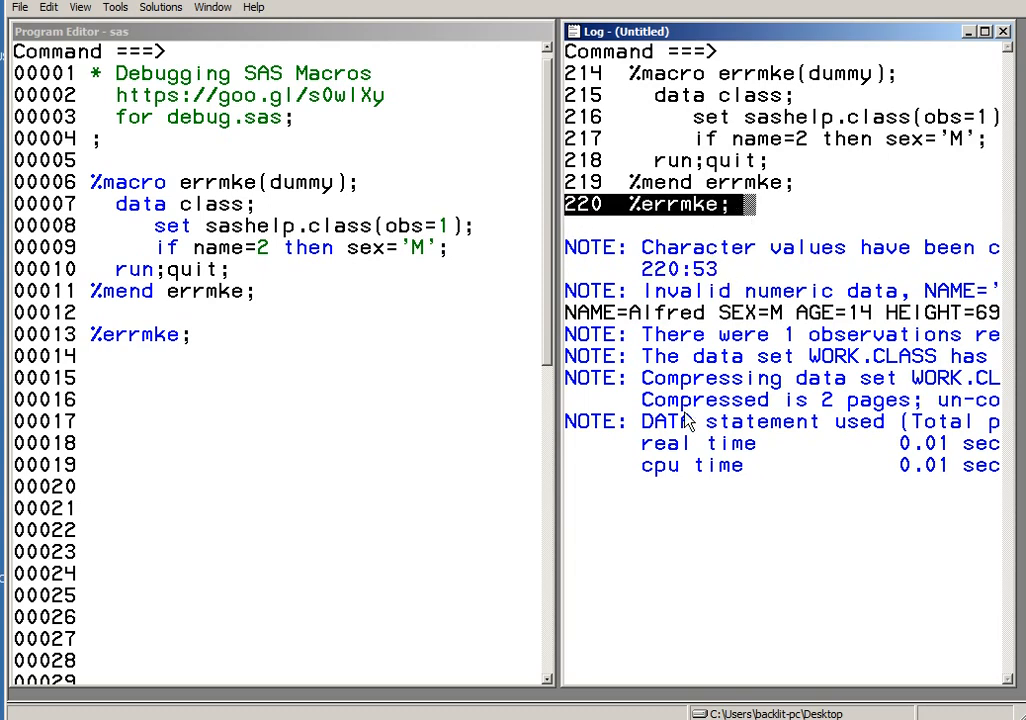
pyautogui.moveTo(684, 424)
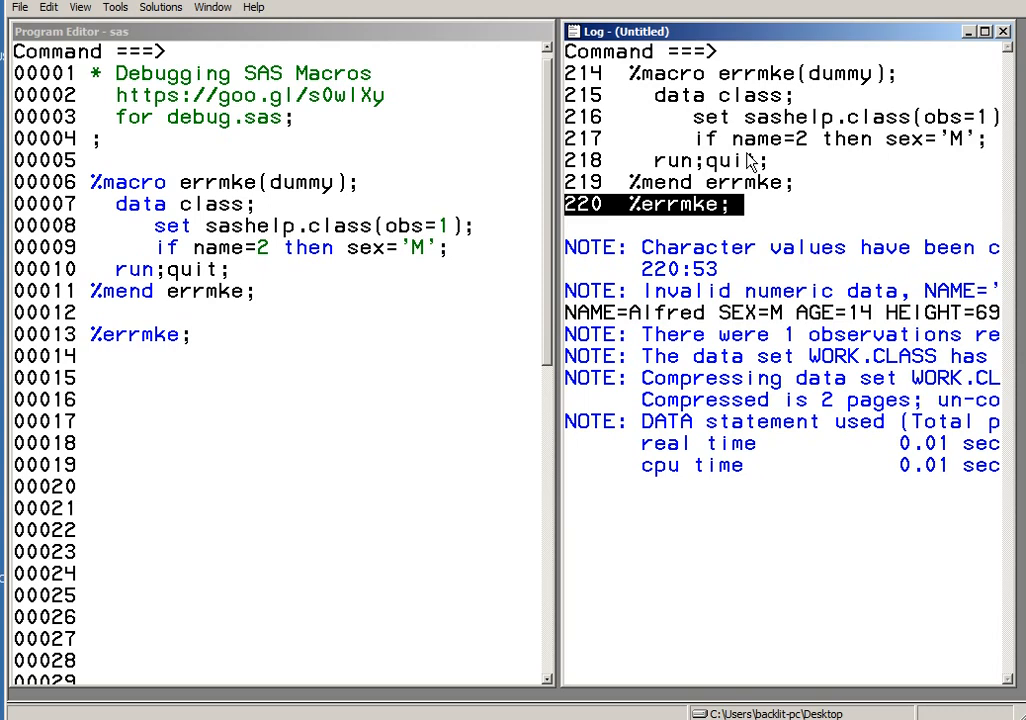
pyautogui.moveTo(742, 184)
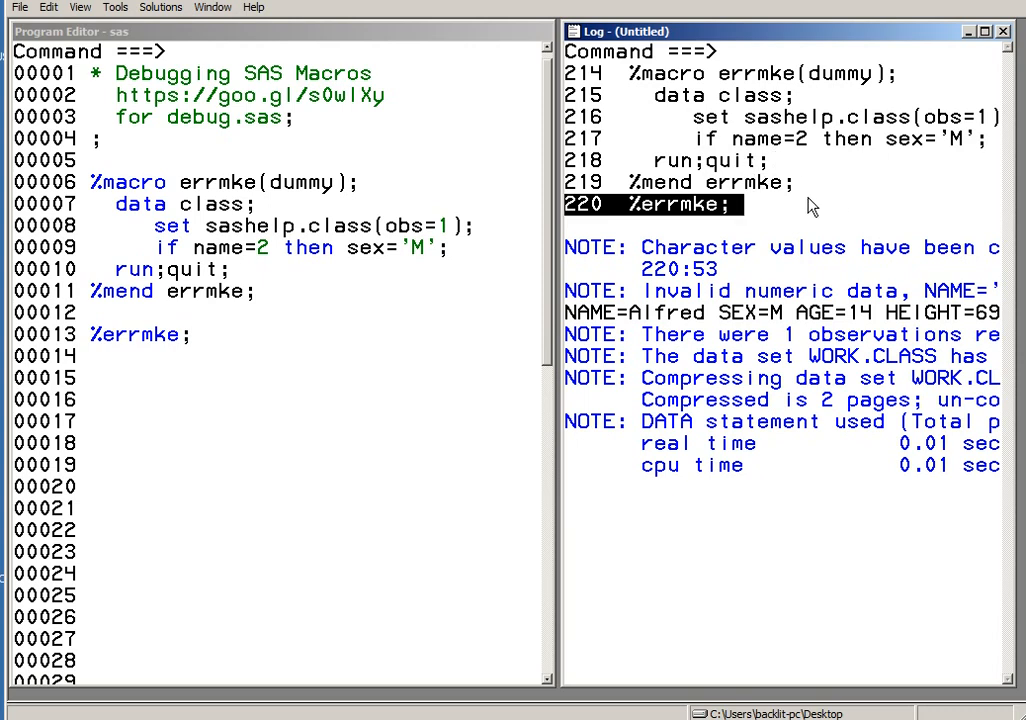
pyautogui.moveTo(322, 278)
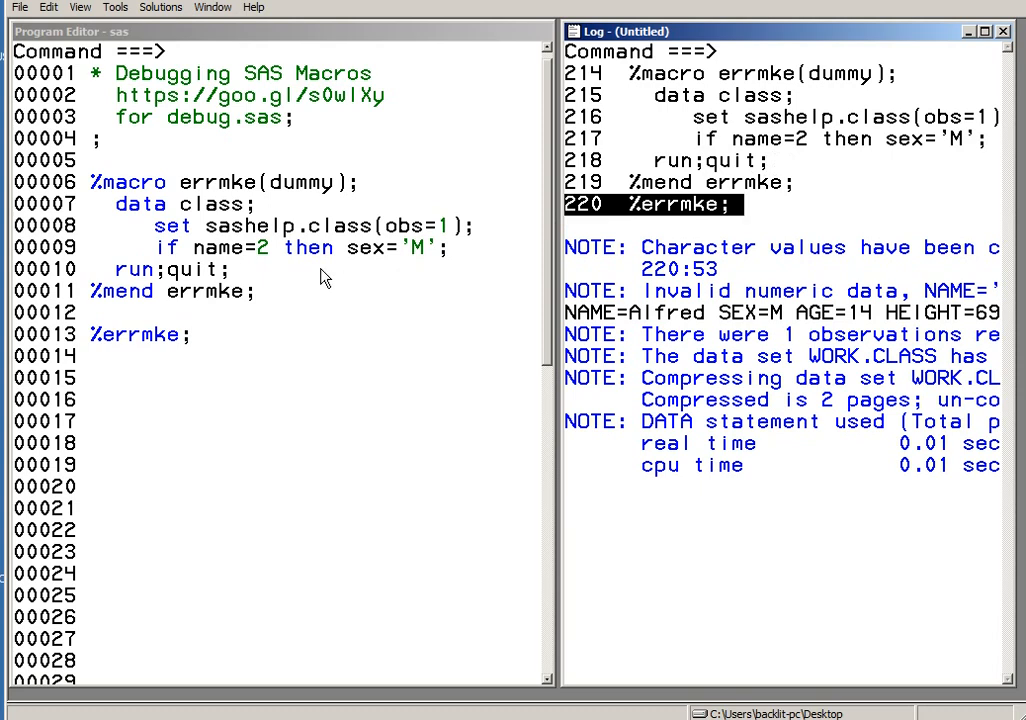
pyautogui.moveTo(340, 272)
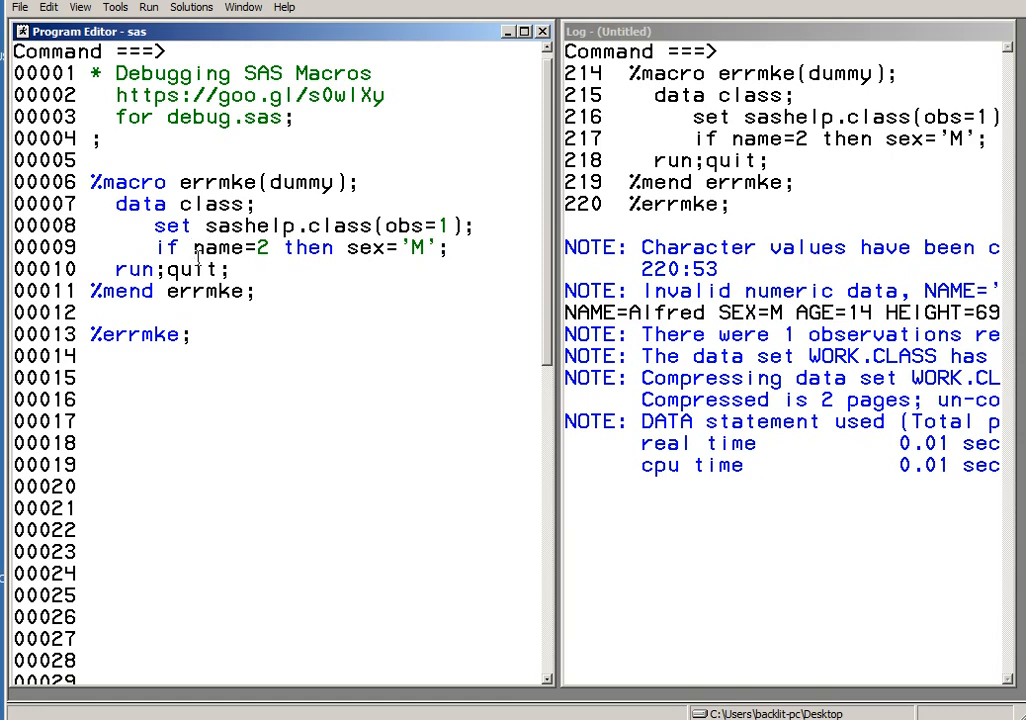
pyautogui.moveTo(210, 248)
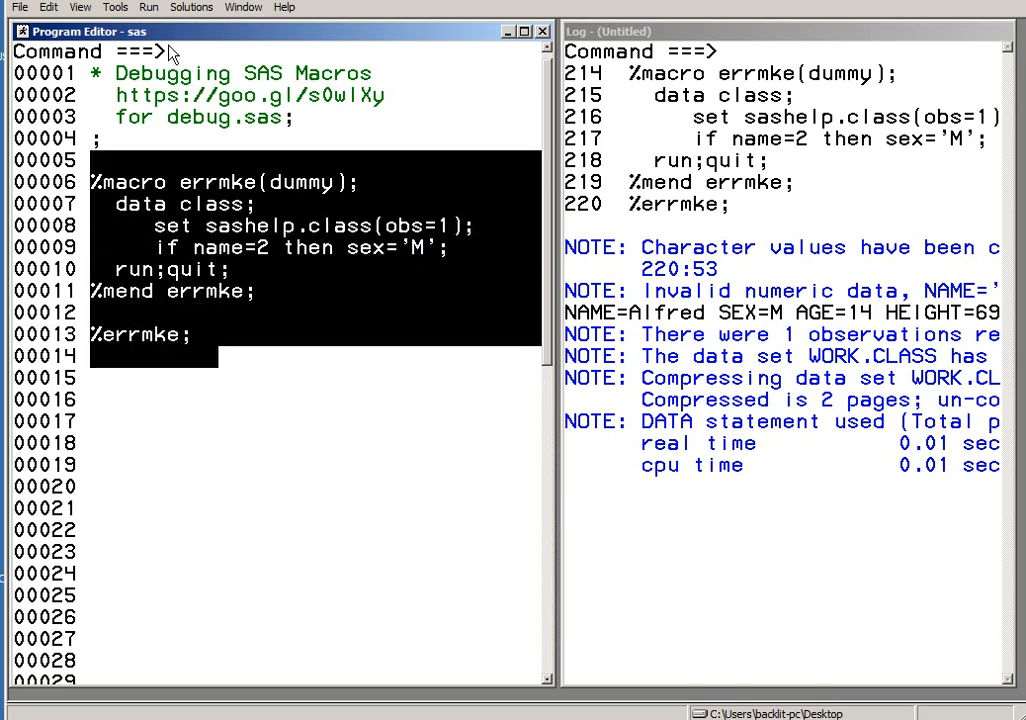
pyautogui.write('de')
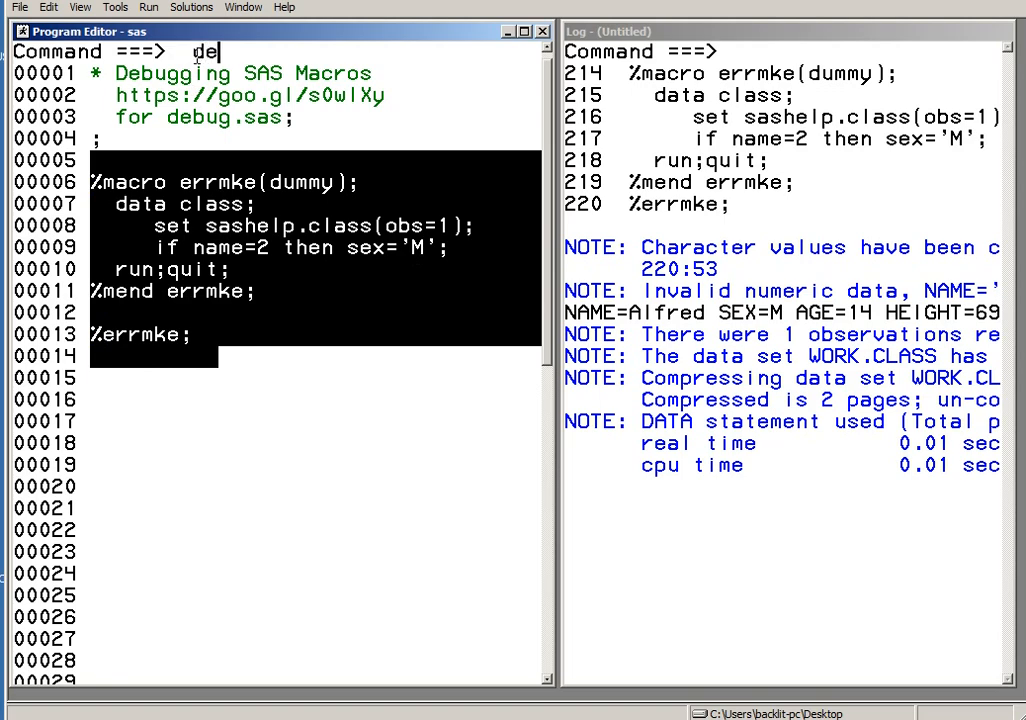
pyautogui.write('bug')
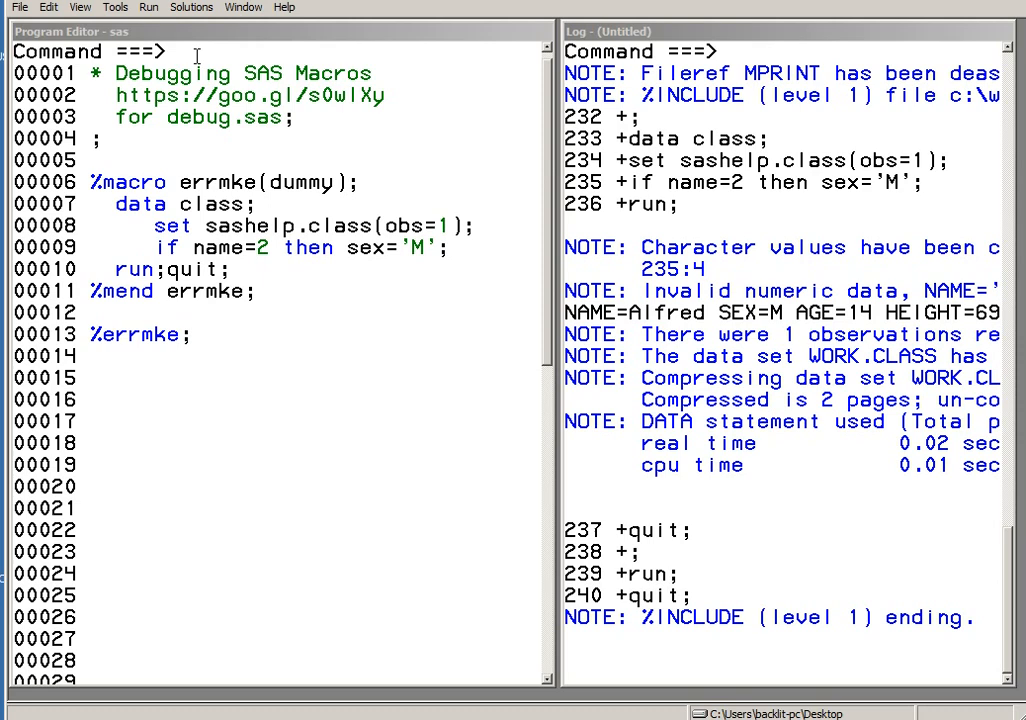
pyautogui.moveTo(652, 272)
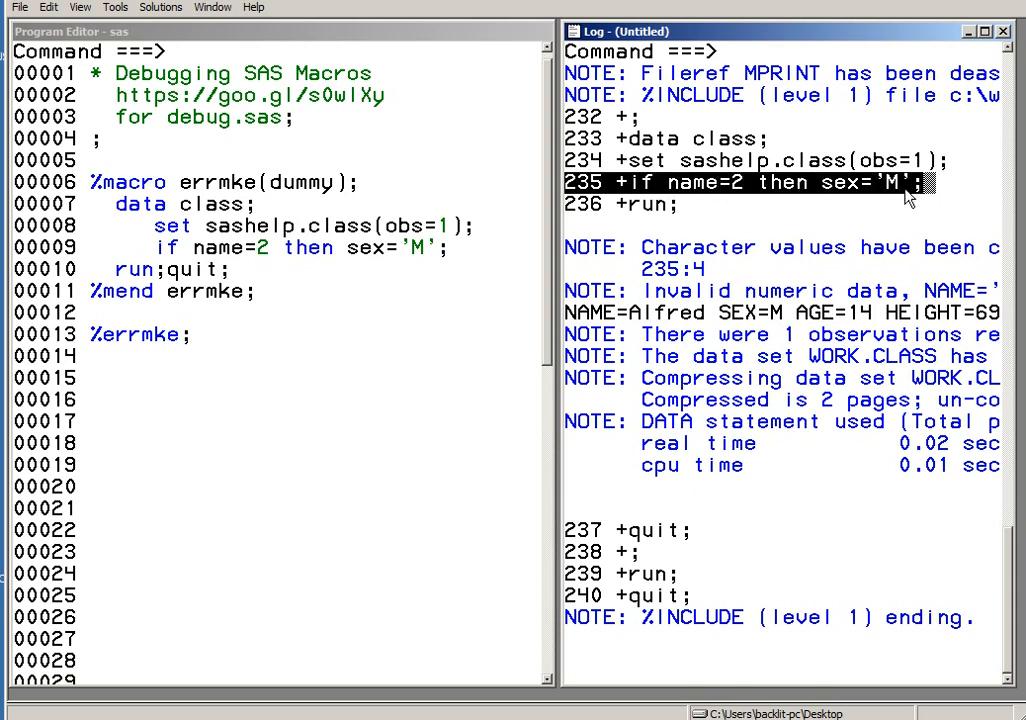
pyautogui.moveTo(290, 198)
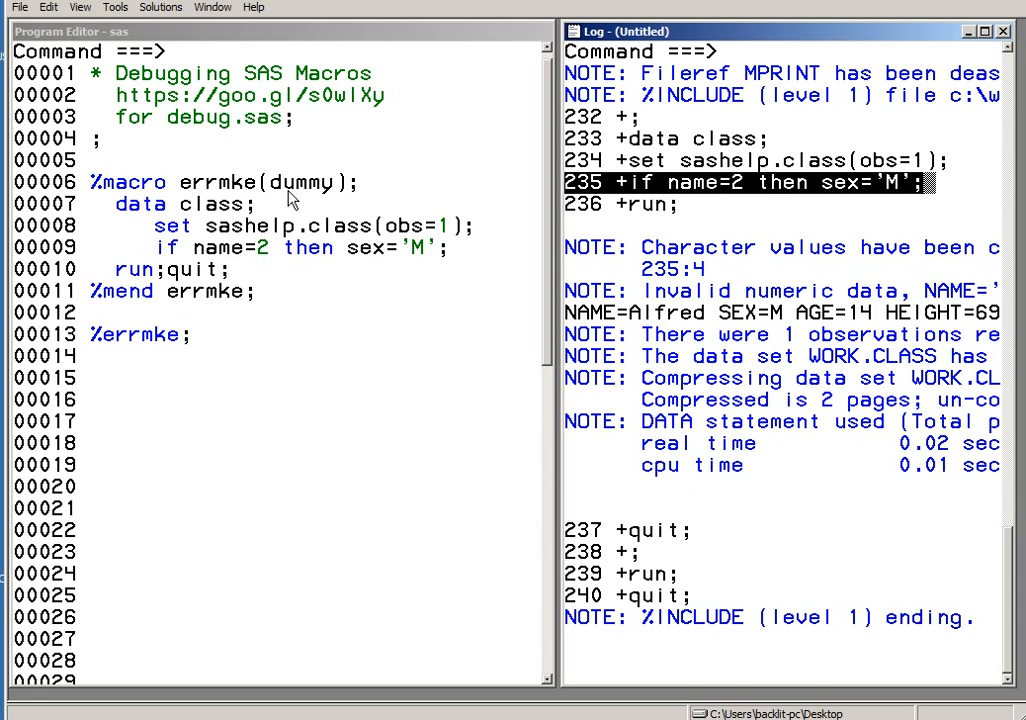